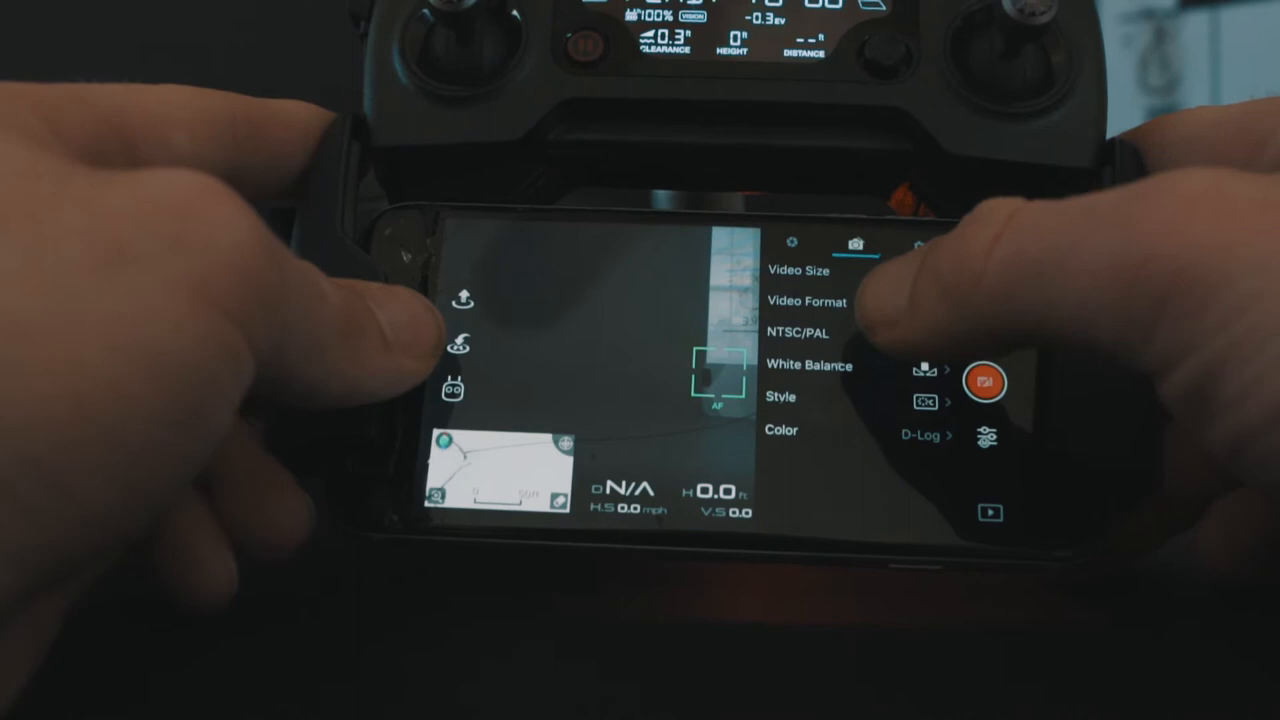
Set white balance to Custom at 5000K from the camera settings.
left_click(810, 364)
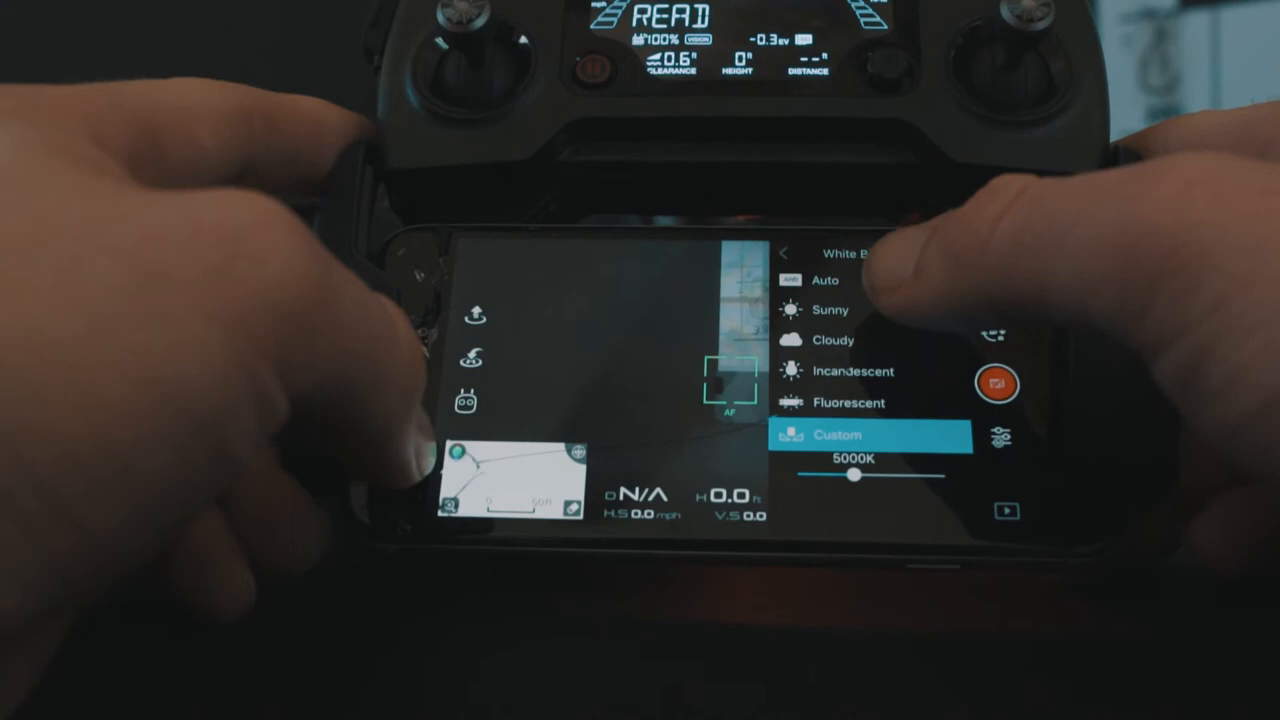